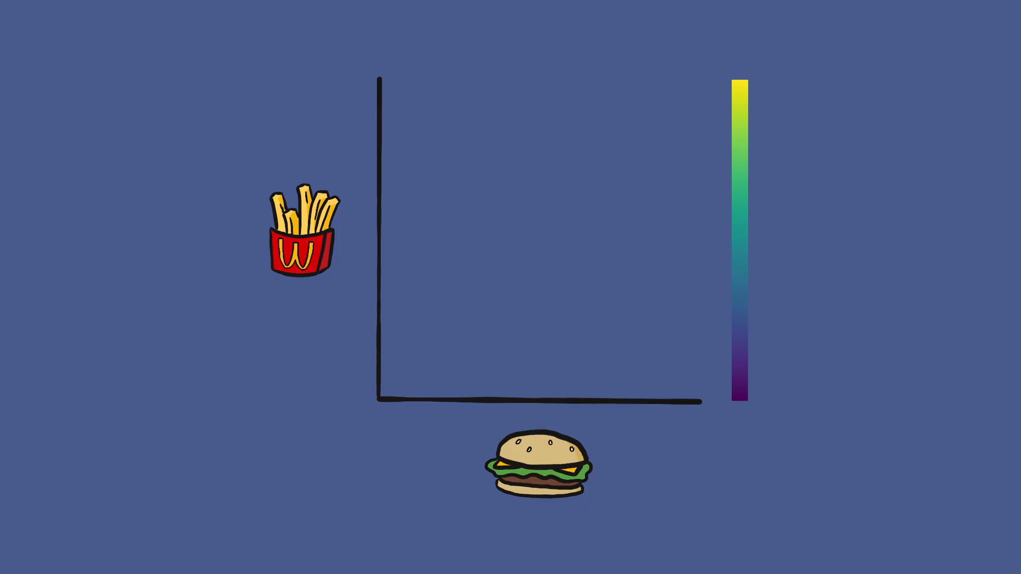
{"action": "left_click", "coordinate": [602, 206]}
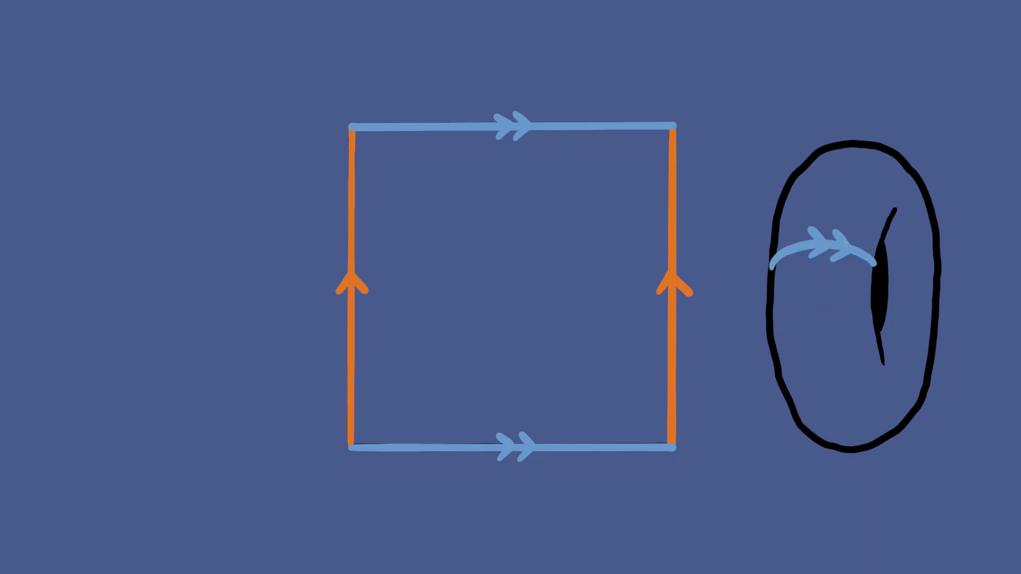
{"action": "left_click", "coordinate": [820, 254]}
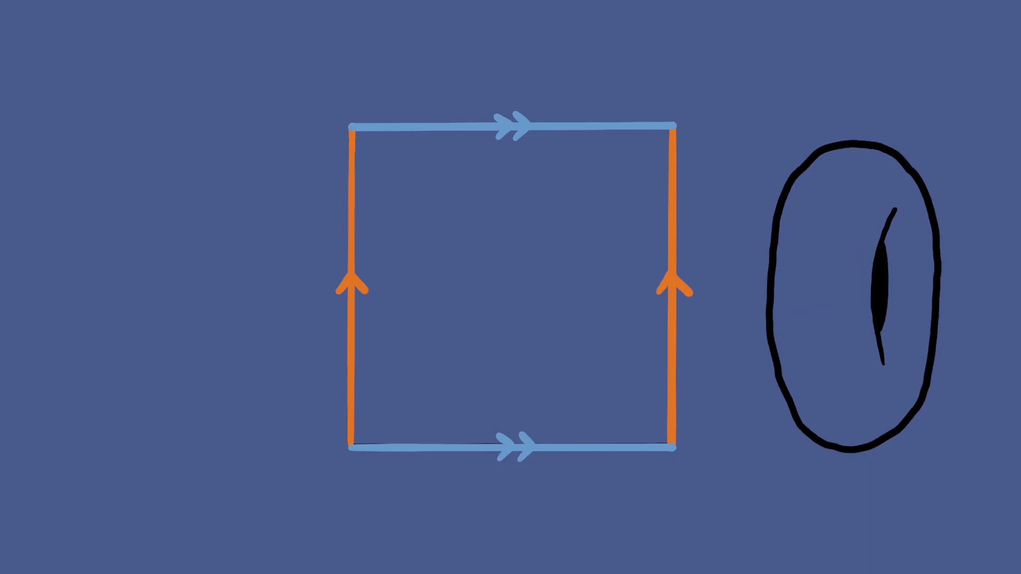